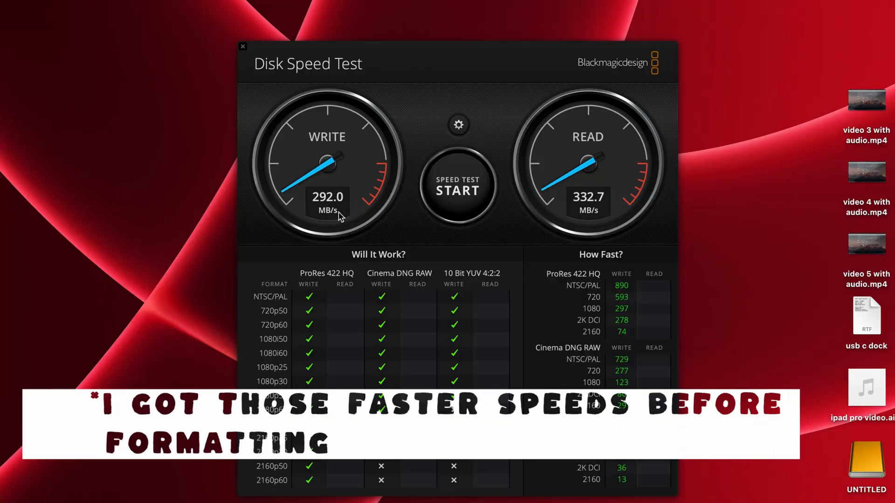
{"action": "mouse_move", "coordinate": [516, 88]}
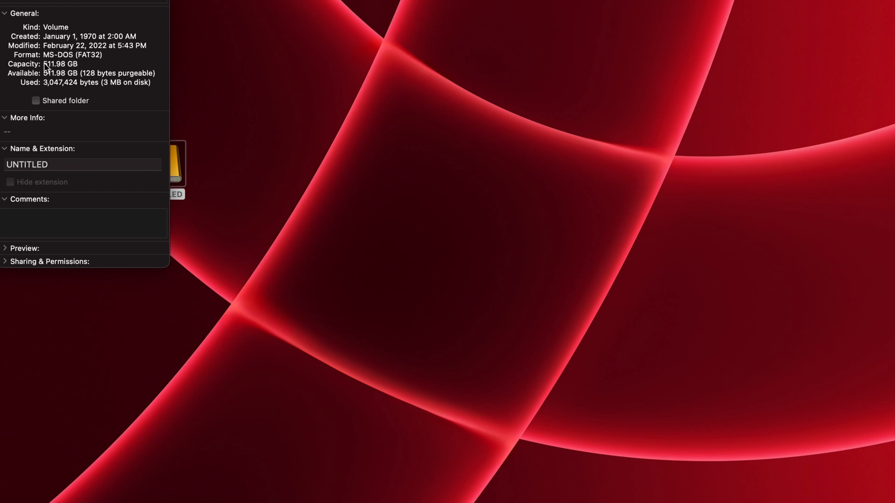
Show the UNTITLED volume's details: MS-DOS (FAT32) format, 511.98 GB capacity.
{"action": "double_click", "coordinate": [60, 63]}
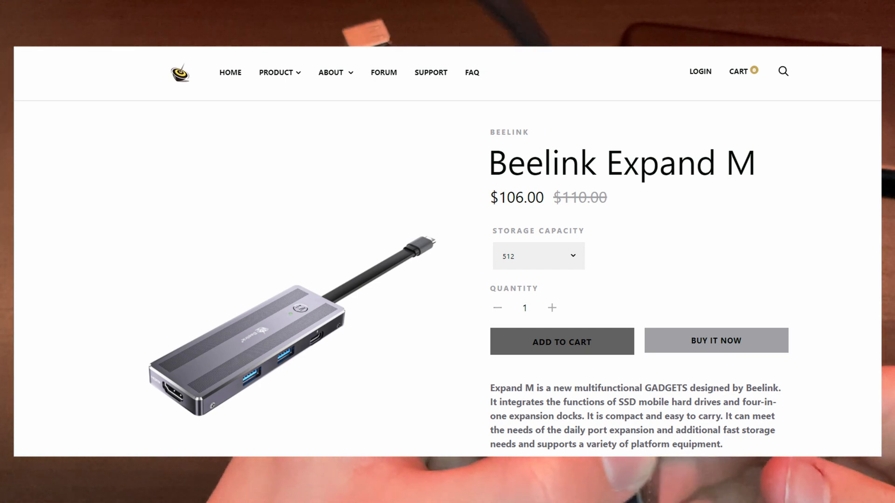
Switch the Beelink Expand M to the DIY SSD storage option at $42.00.
{"action": "left_click", "coordinate": [537, 255]}
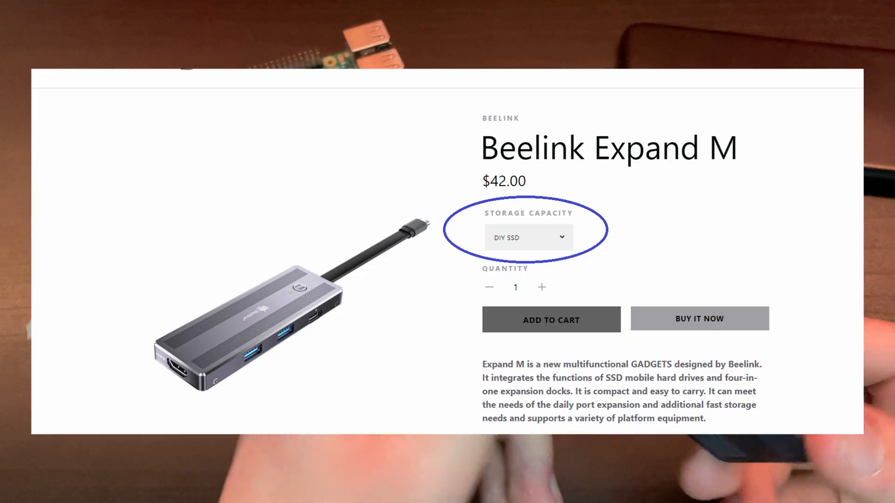